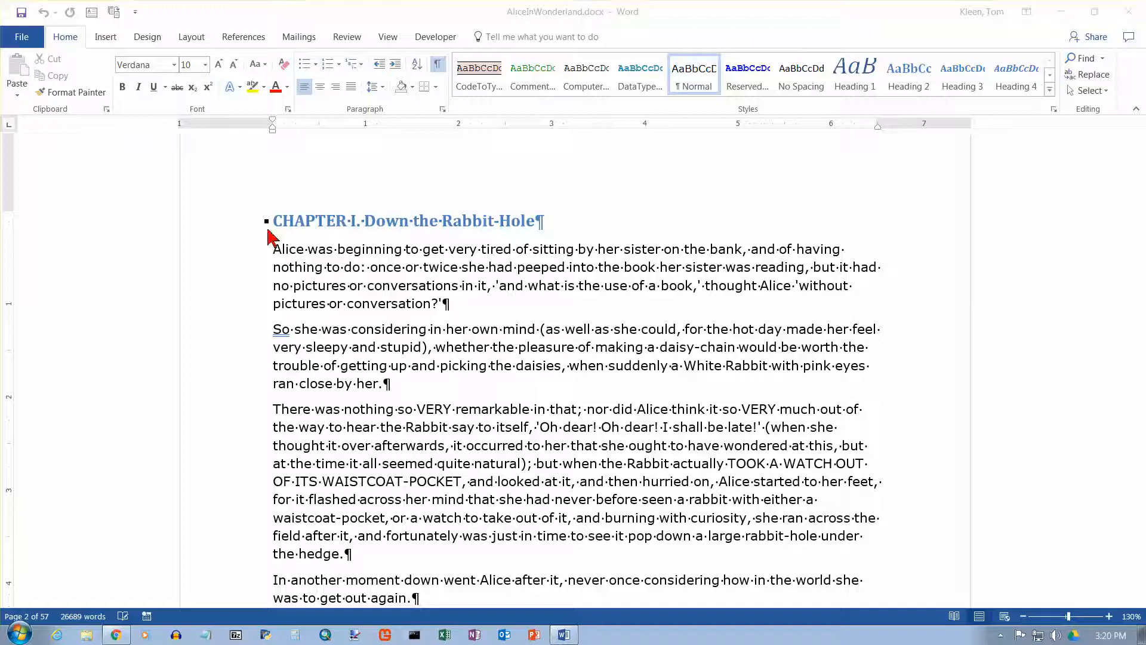
mouse_move(282, 415)
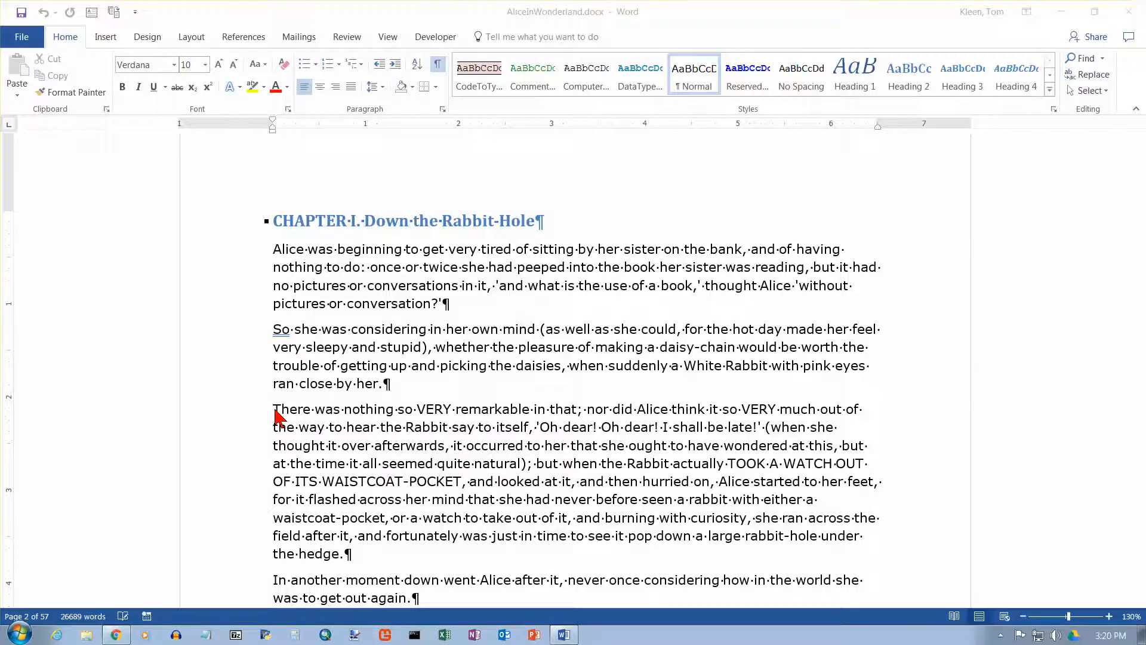
mouse_move(314, 376)
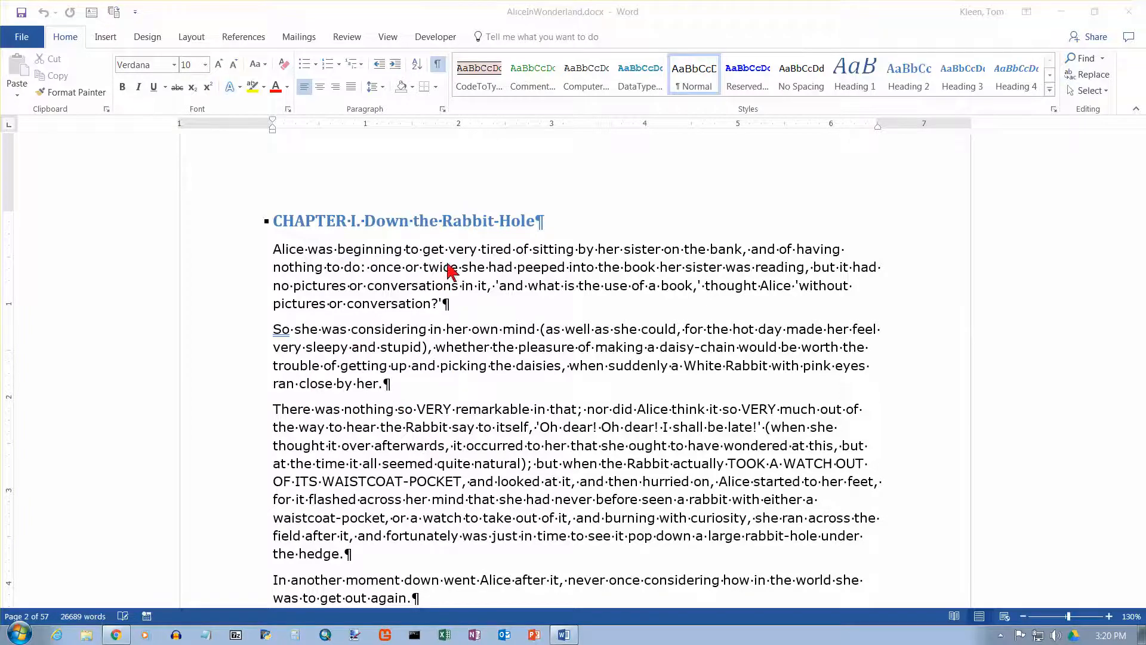
mouse_move(285, 237)
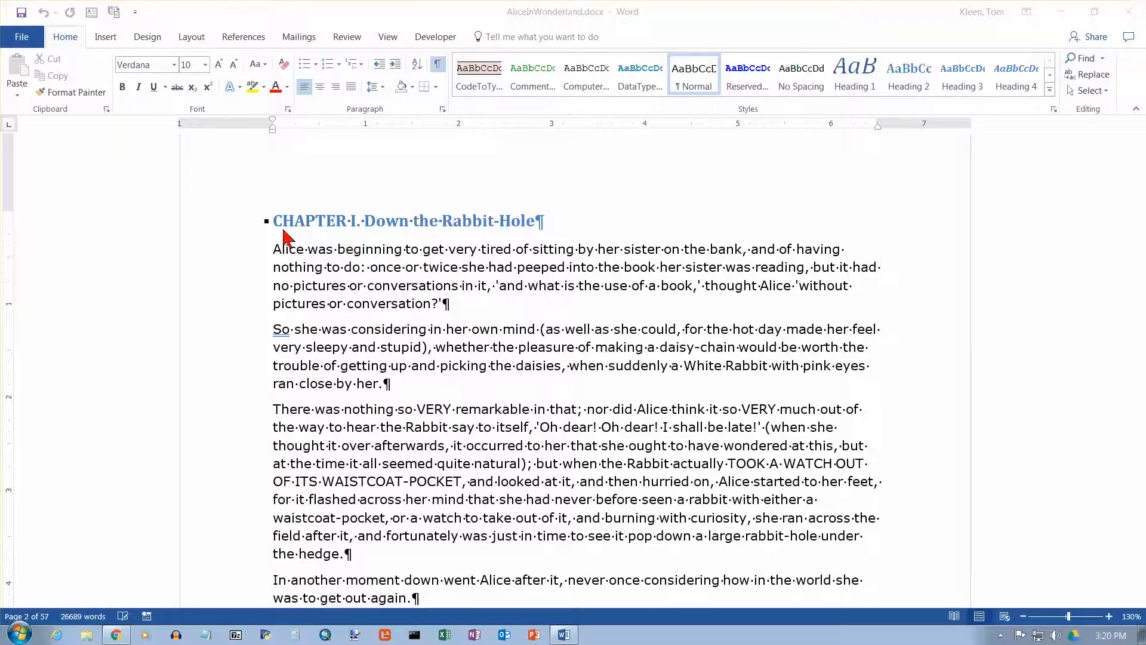
mouse_move(541, 241)
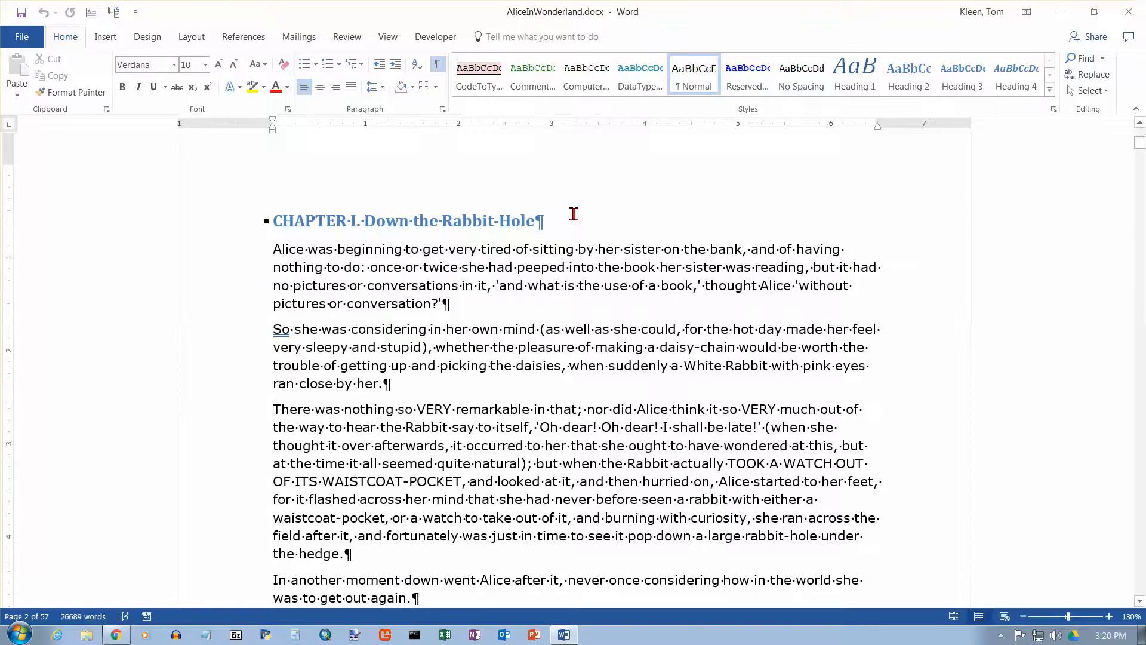
Step: Position the insertion point at the end of the second paragraph of Chapter I
scroll("down", 3)
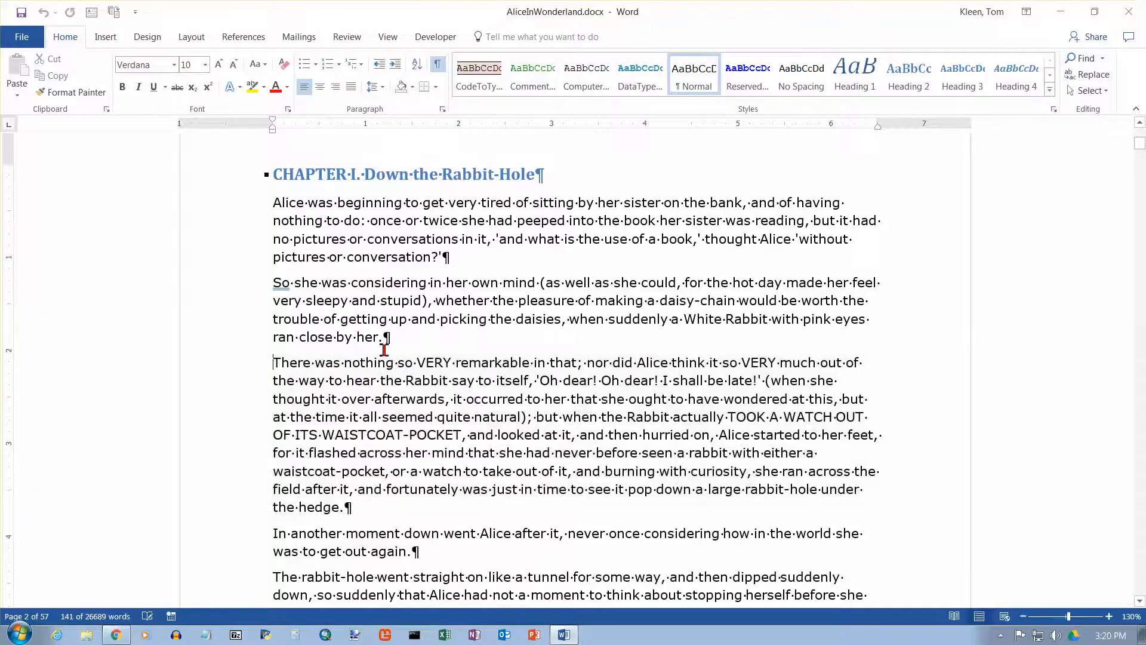
mouse_move(305, 362)
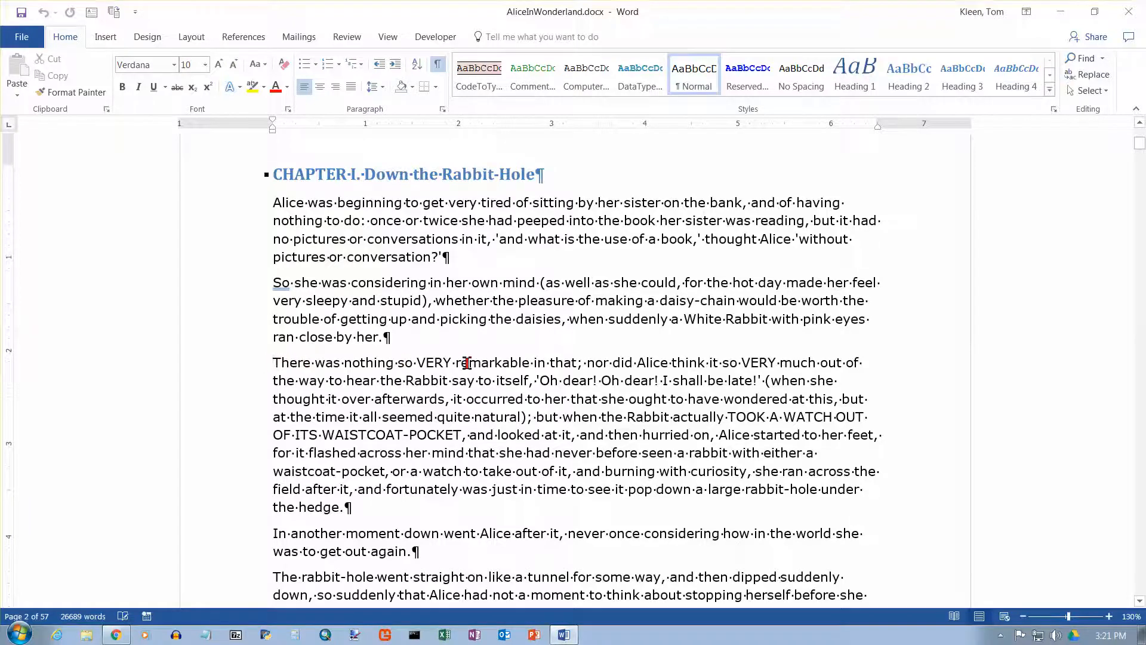
left_click(275, 362)
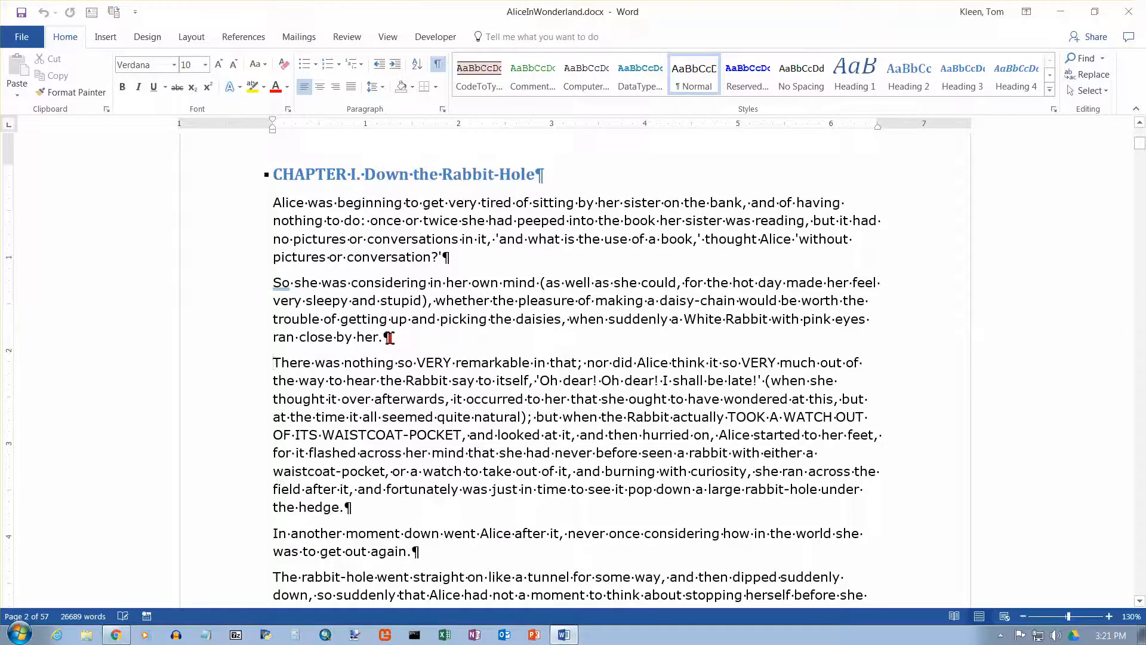
right_click(388, 336)
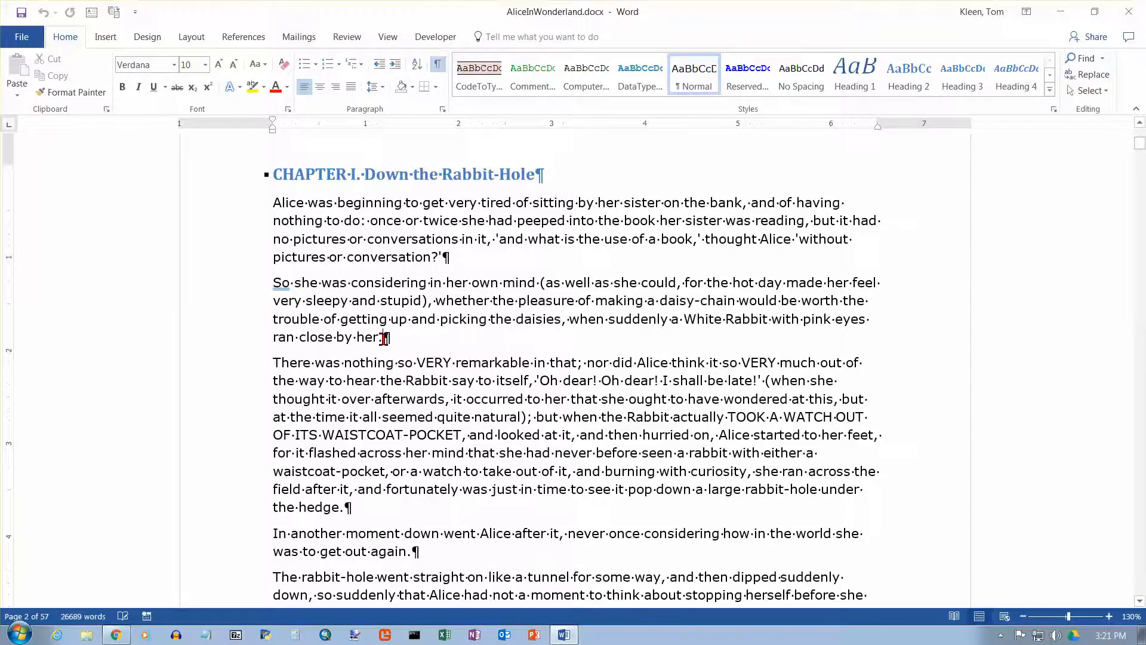
mouse_move(411, 344)
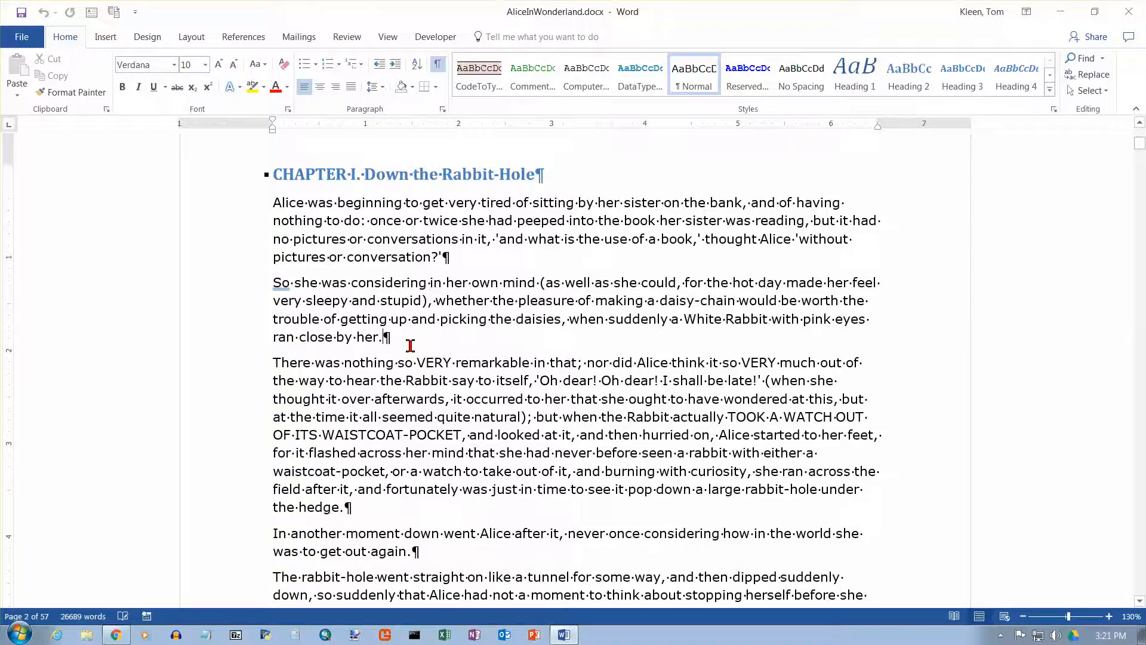
mouse_move(193, 37)
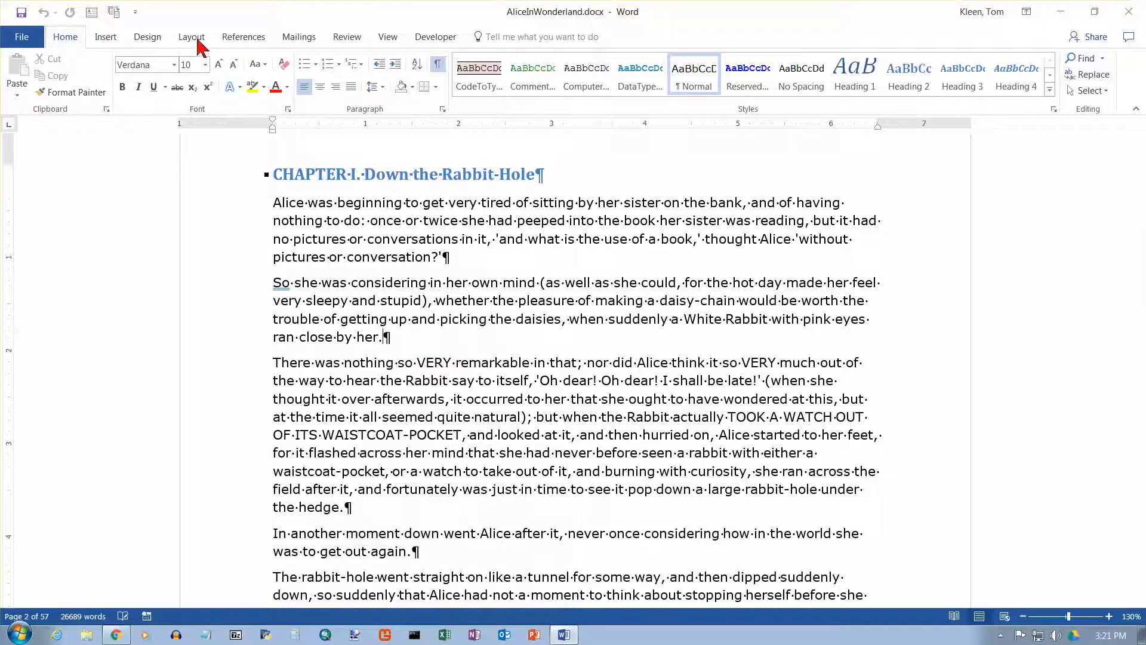
Step: Insert a Page break there via Layout > Breaks so the third paragraph starts a new page
left_click(191, 37)
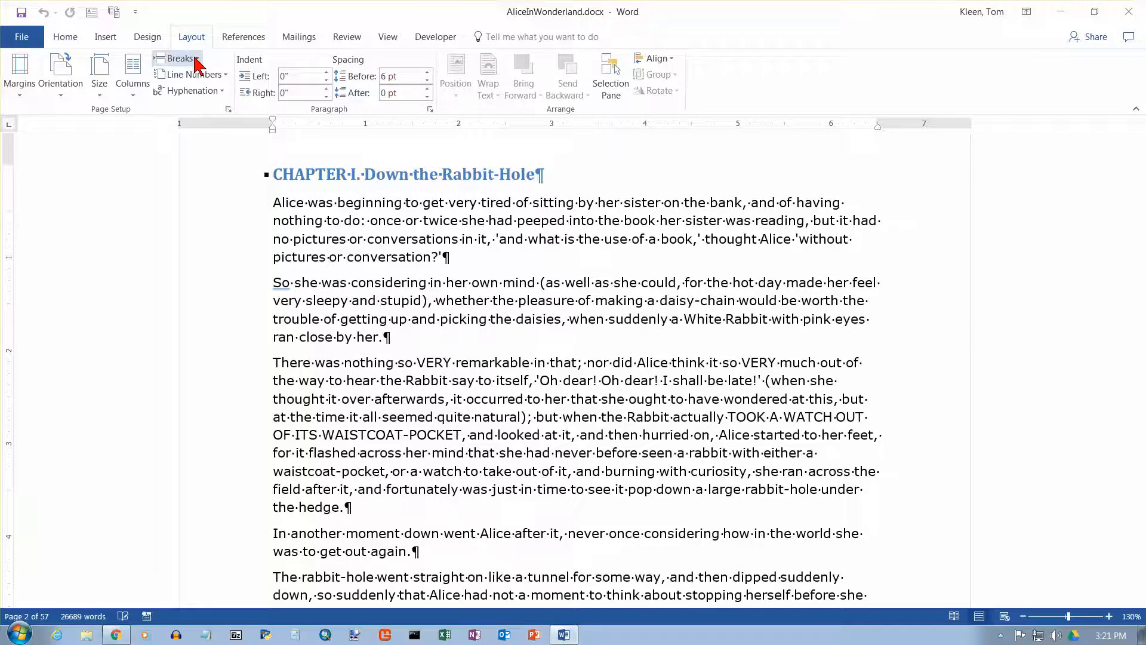
left_click(181, 59)
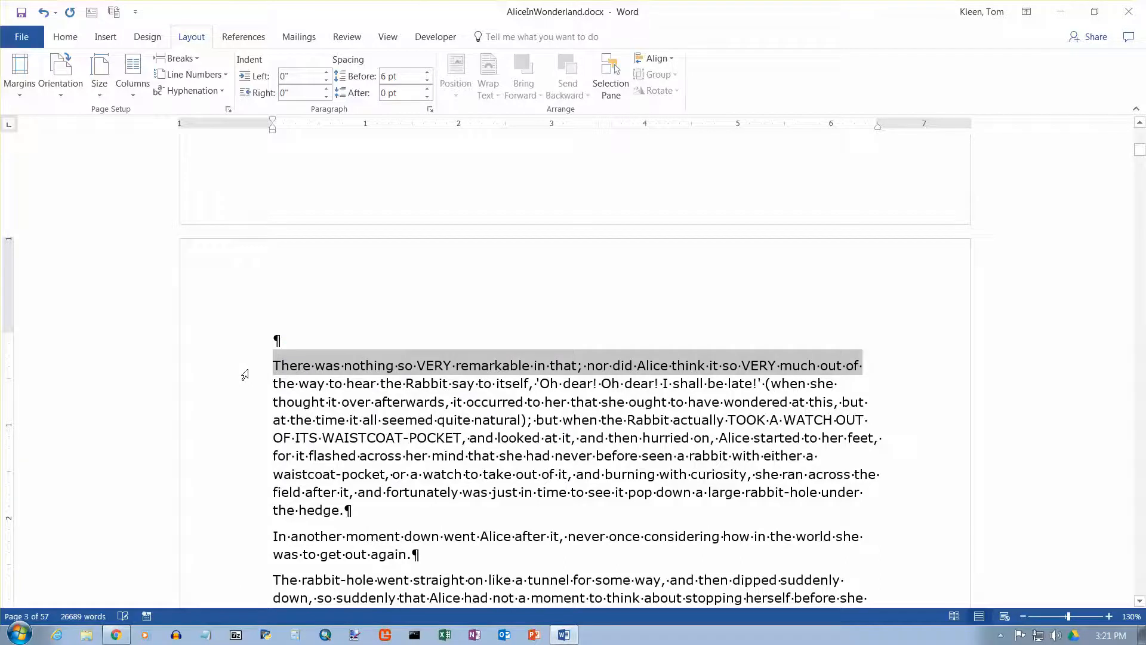
left_click(486, 317)
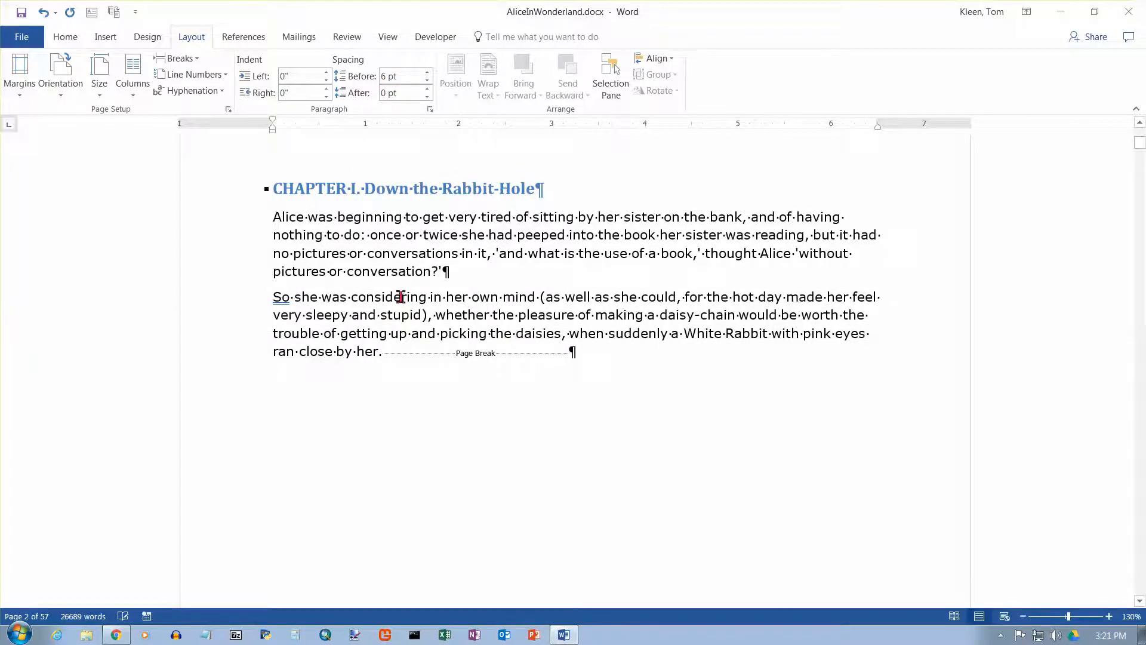
mouse_move(389, 357)
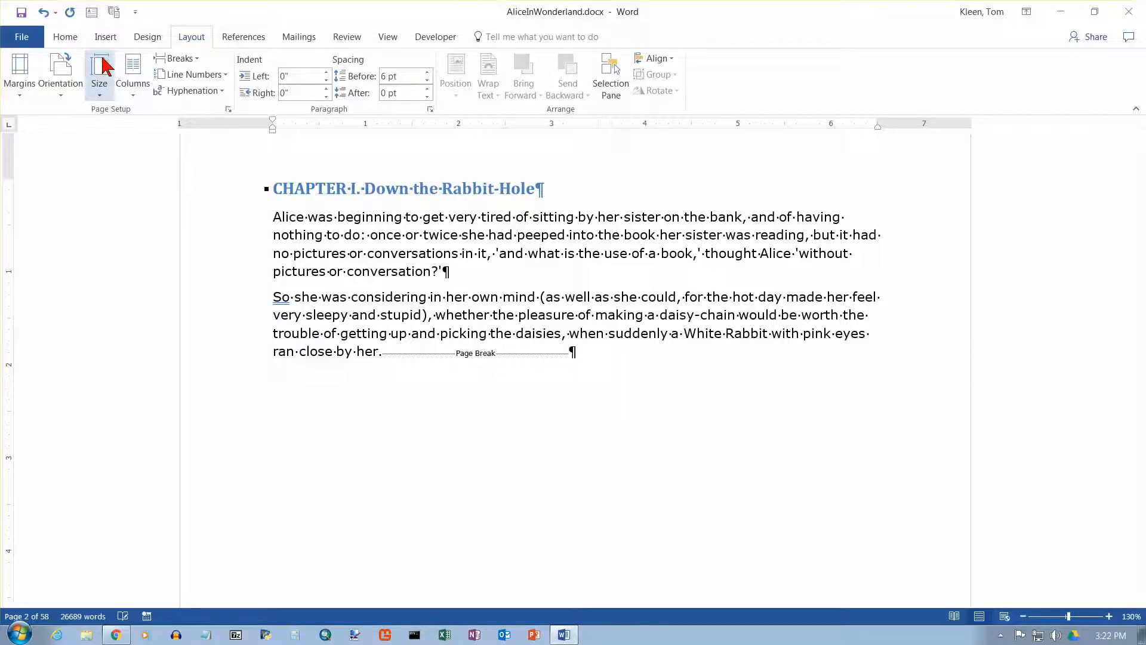
left_click(65, 37)
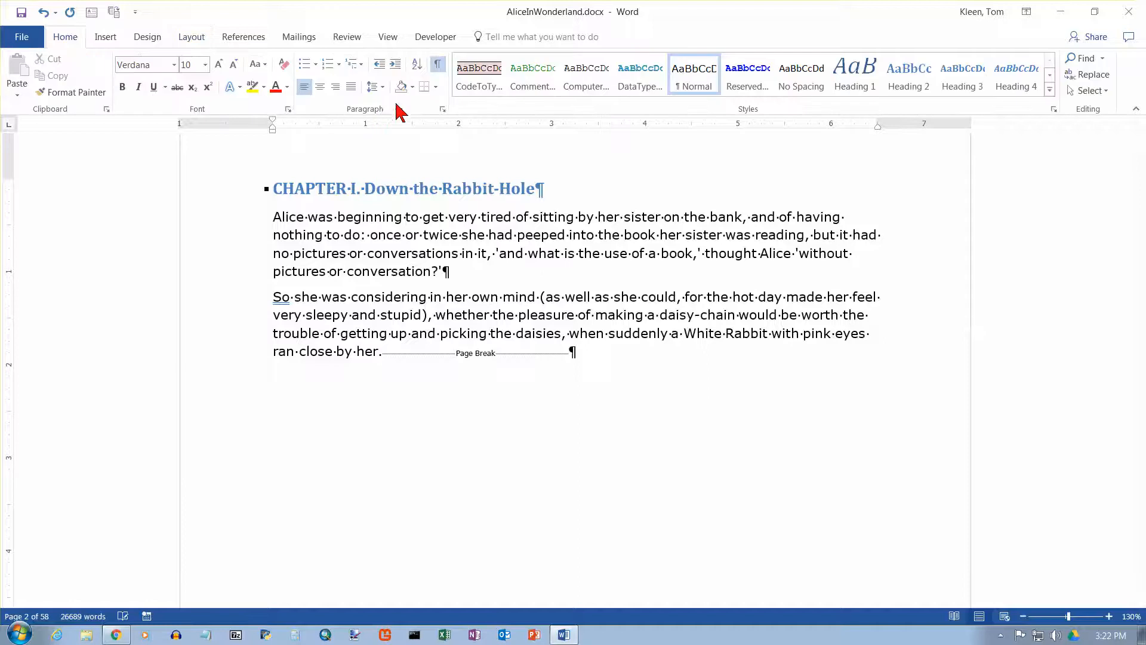
mouse_move(438, 69)
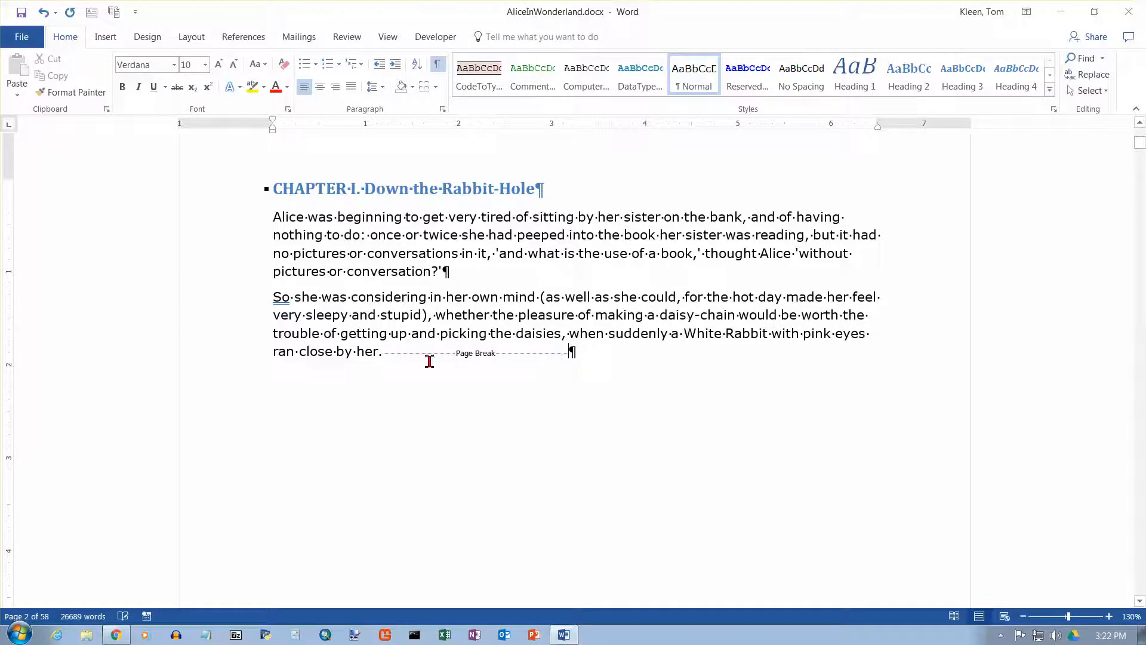
mouse_move(500, 351)
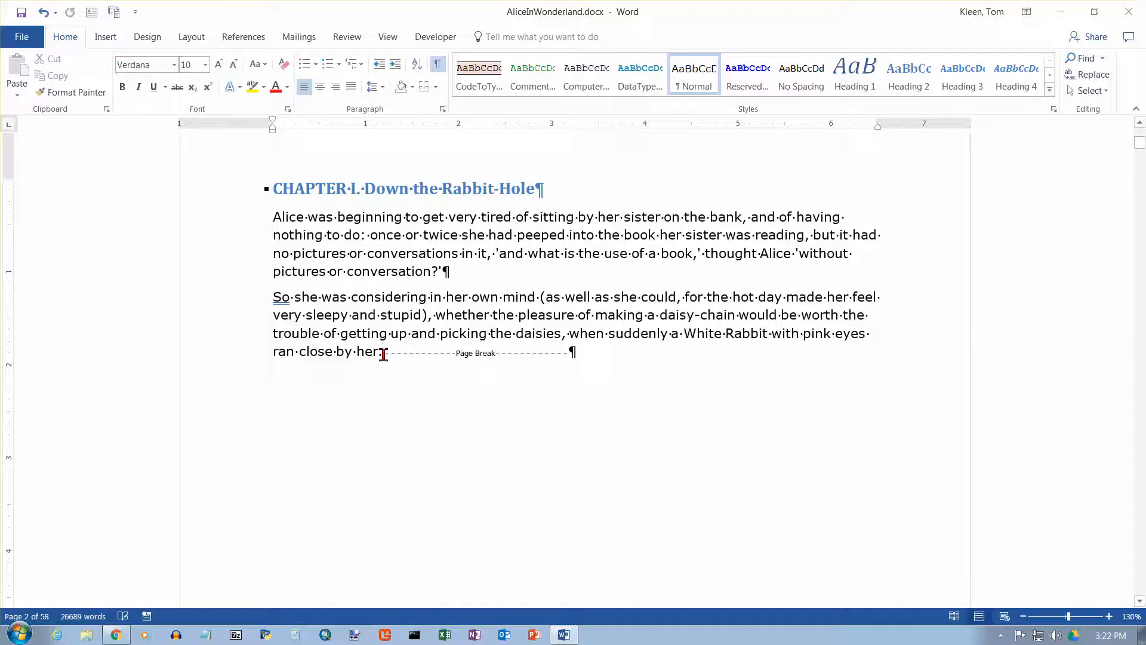
mouse_move(714, 327)
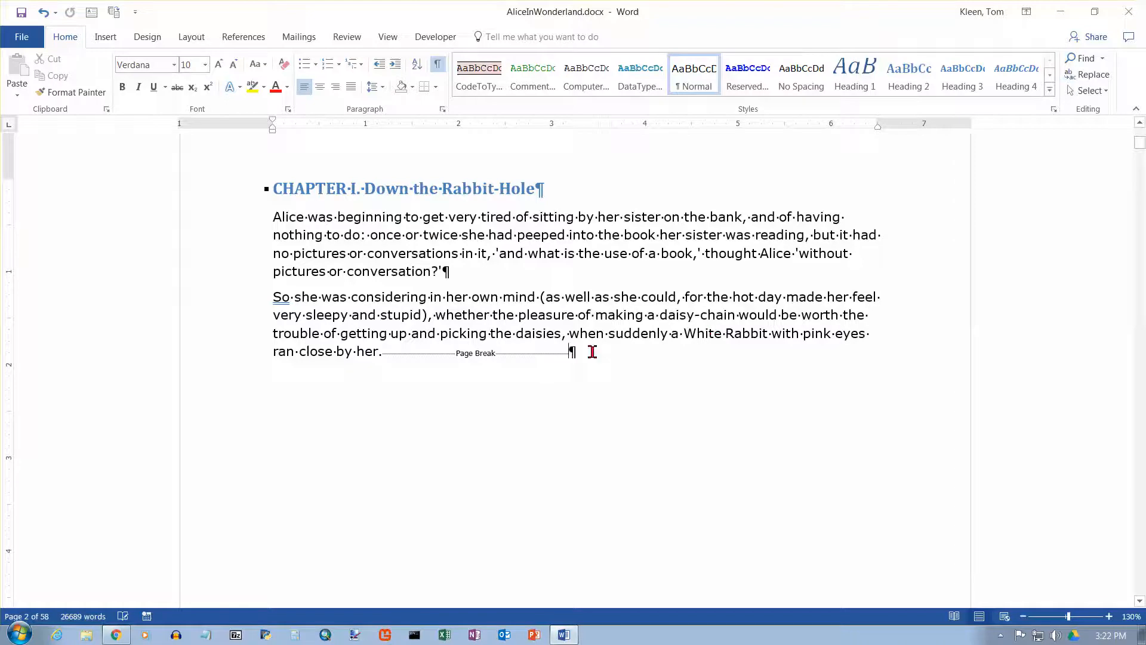
mouse_move(734, 345)
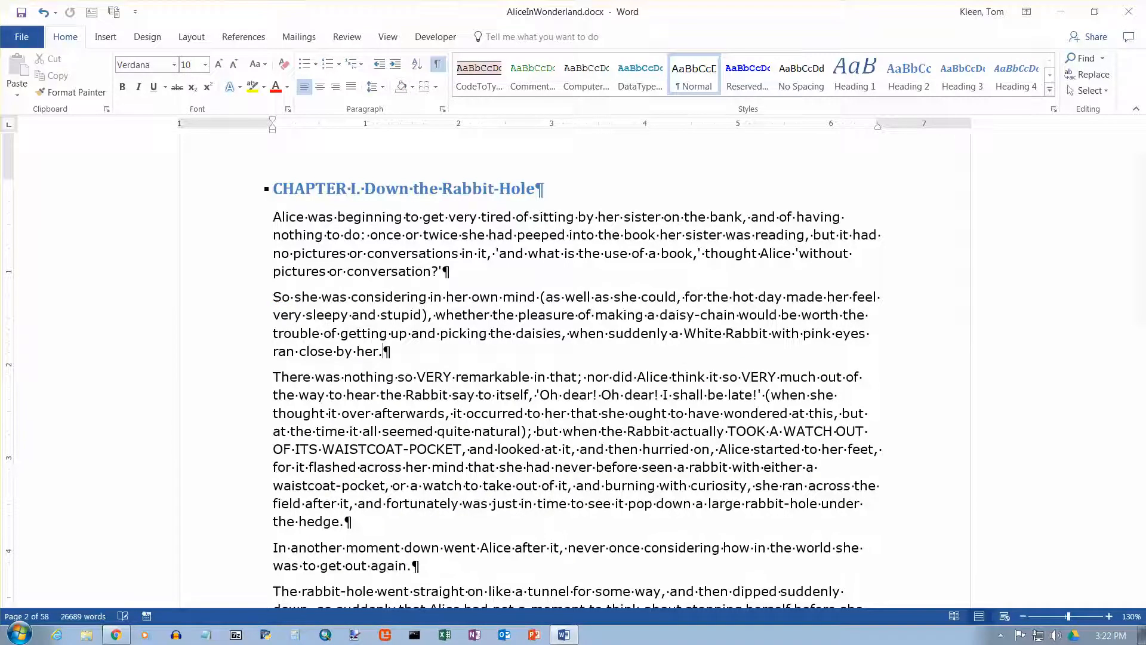
mouse_move(582, 365)
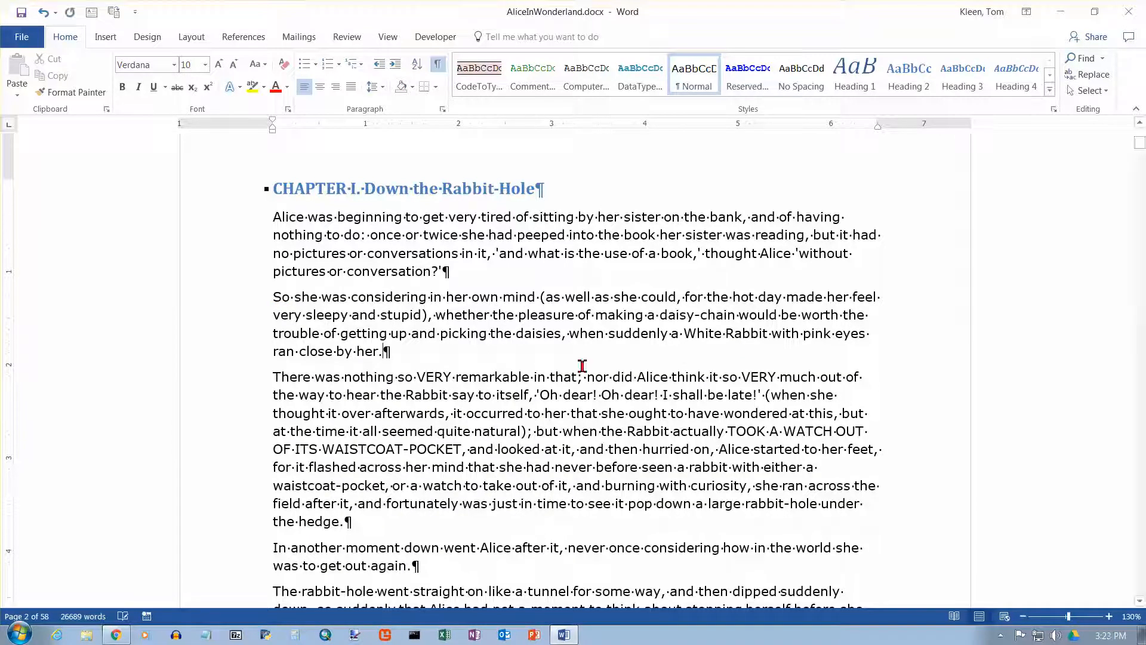
mouse_move(288, 386)
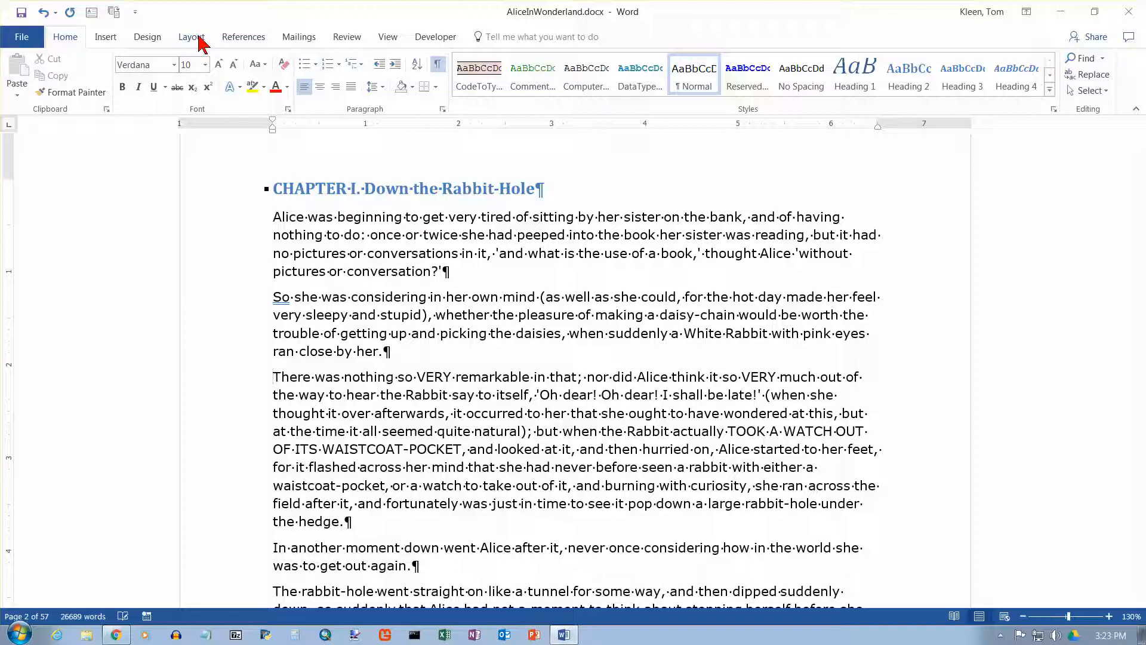
Step: Re-insert the page break from Layout so it sits on its own line below the second paragraph
left_click(191, 37)
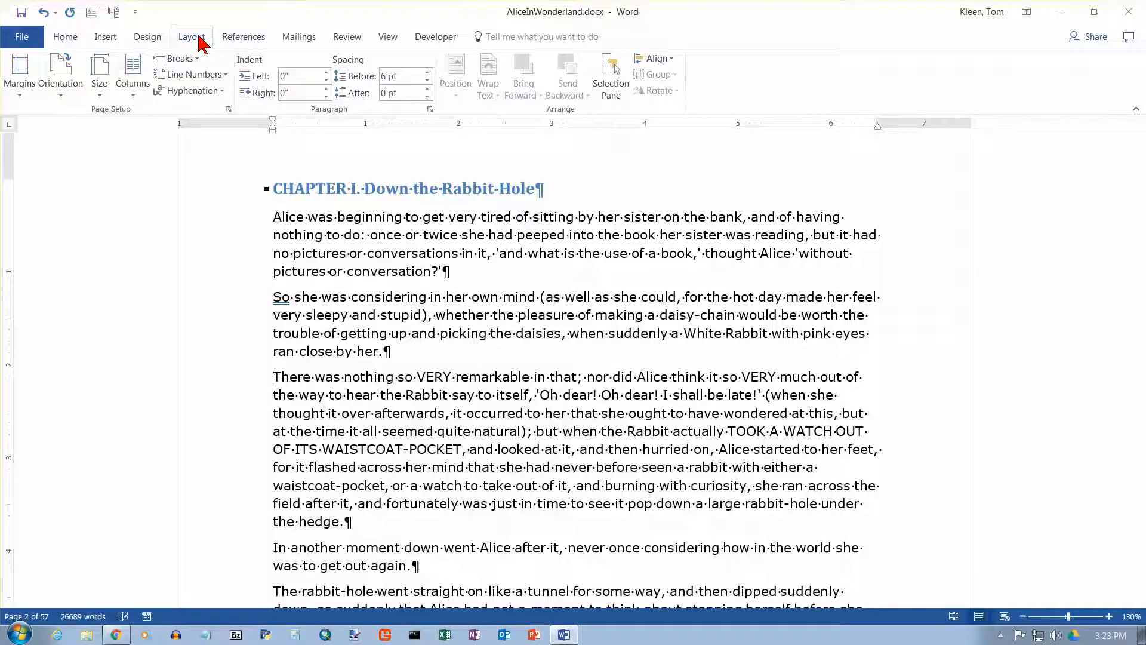
mouse_move(212, 102)
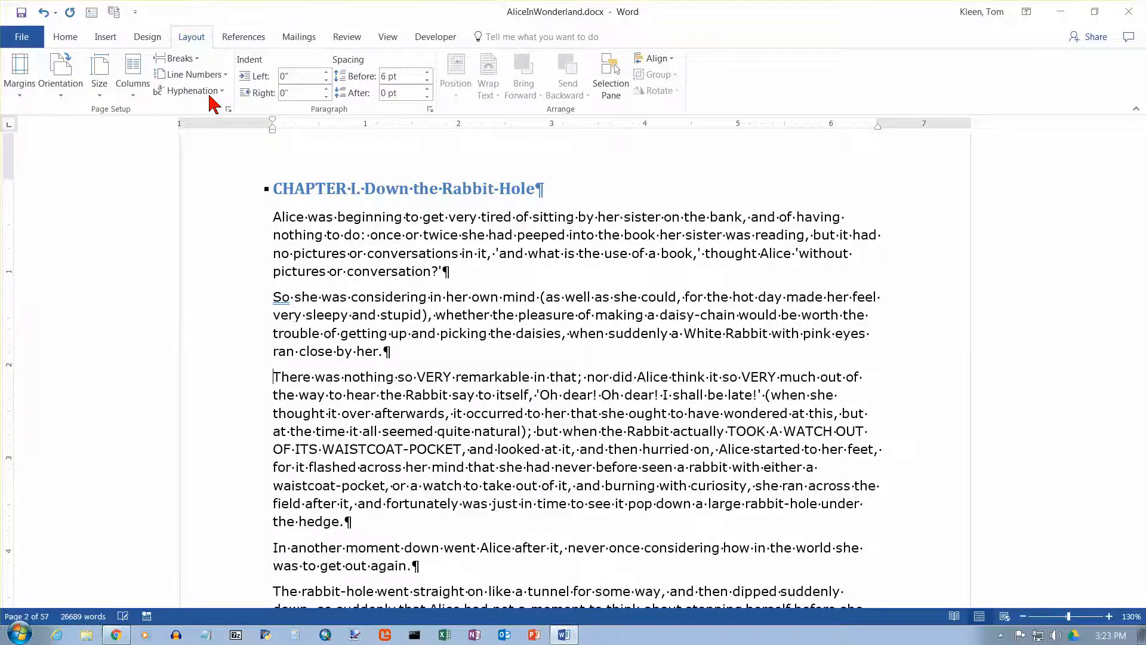
scroll("down", 3)
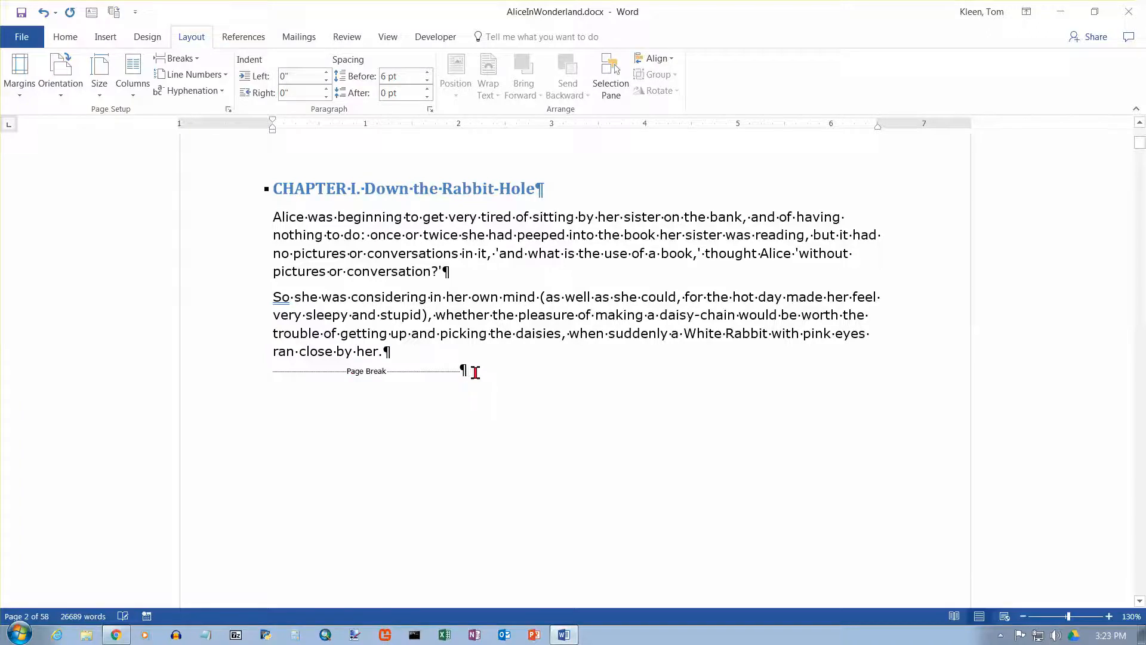
mouse_move(478, 374)
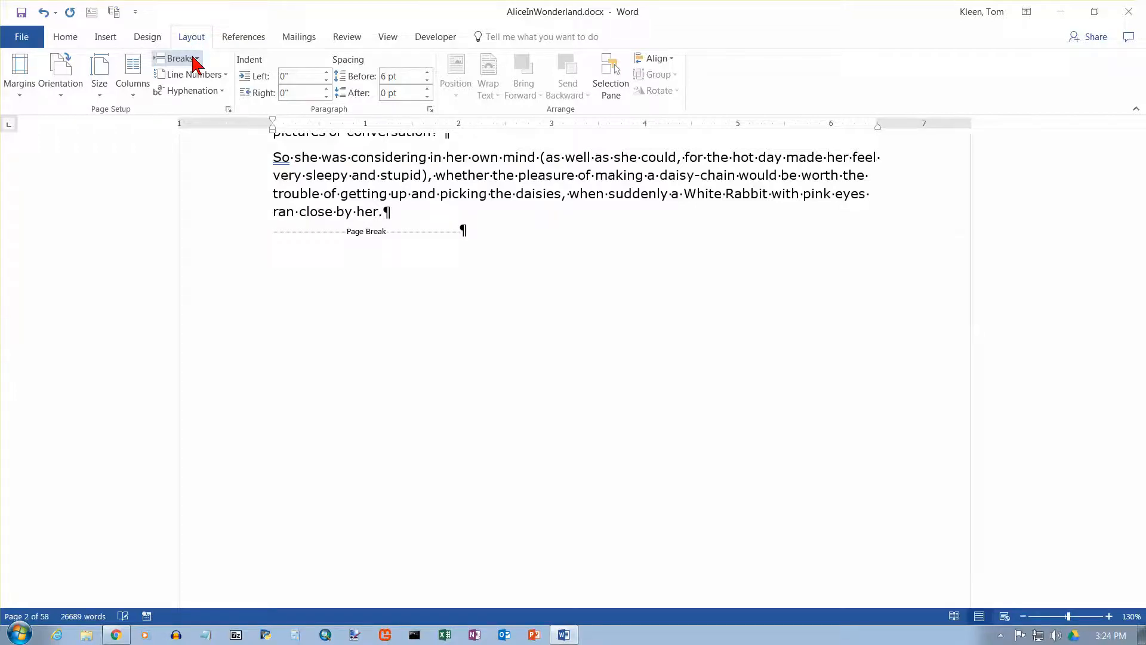
mouse_move(983, 616)
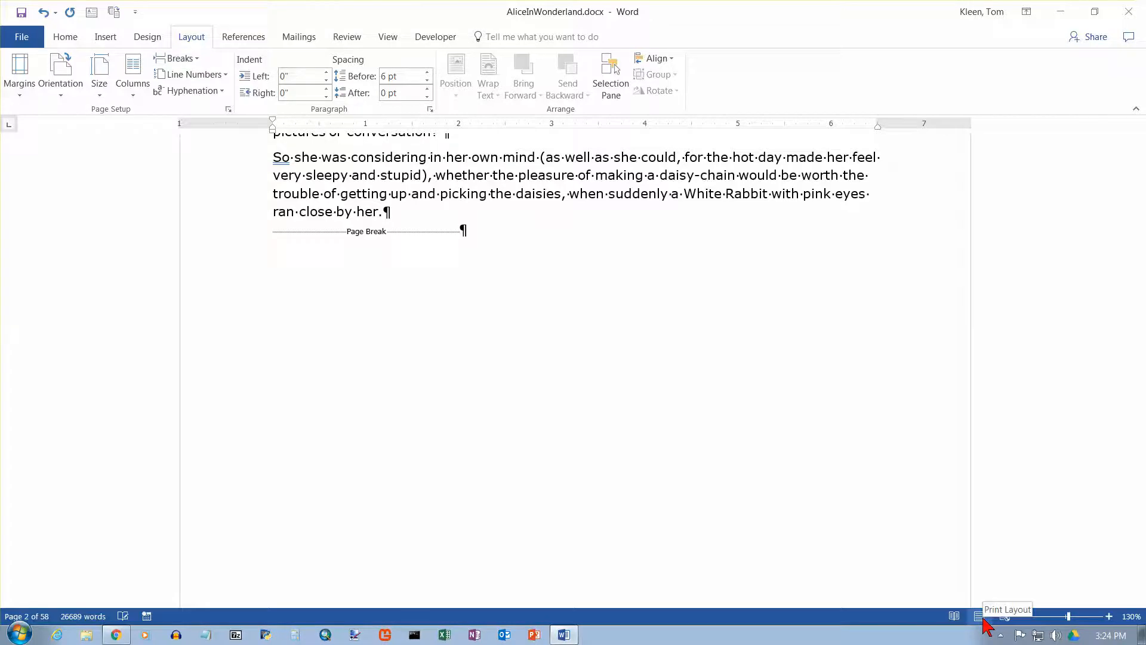
mouse_move(482, 235)
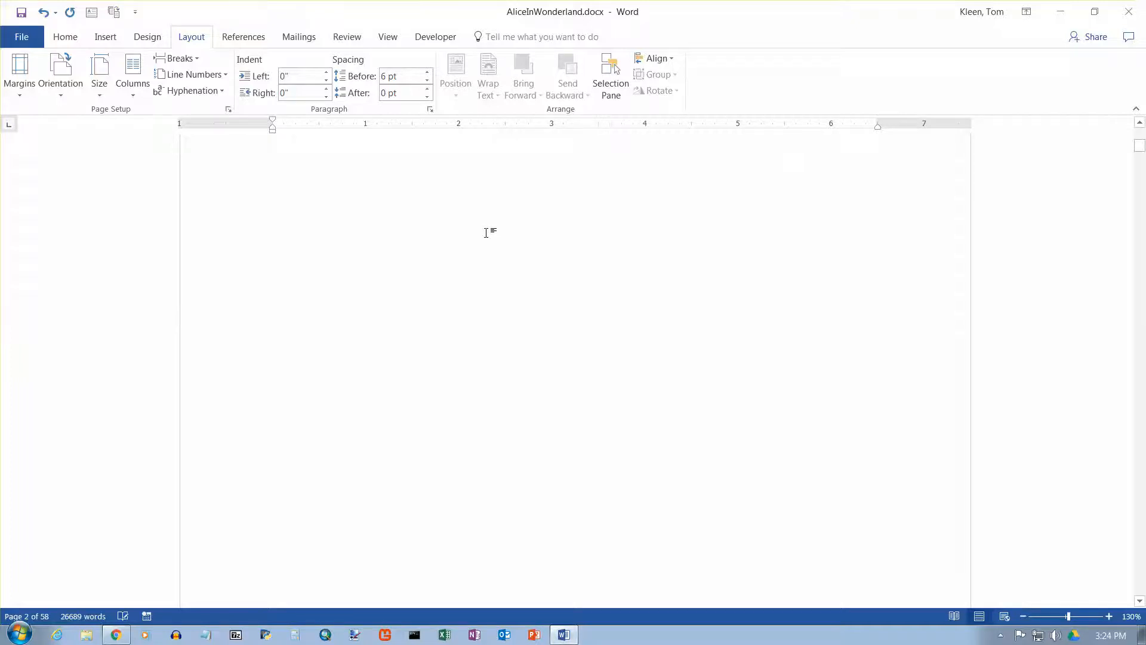
mouse_move(665, 215)
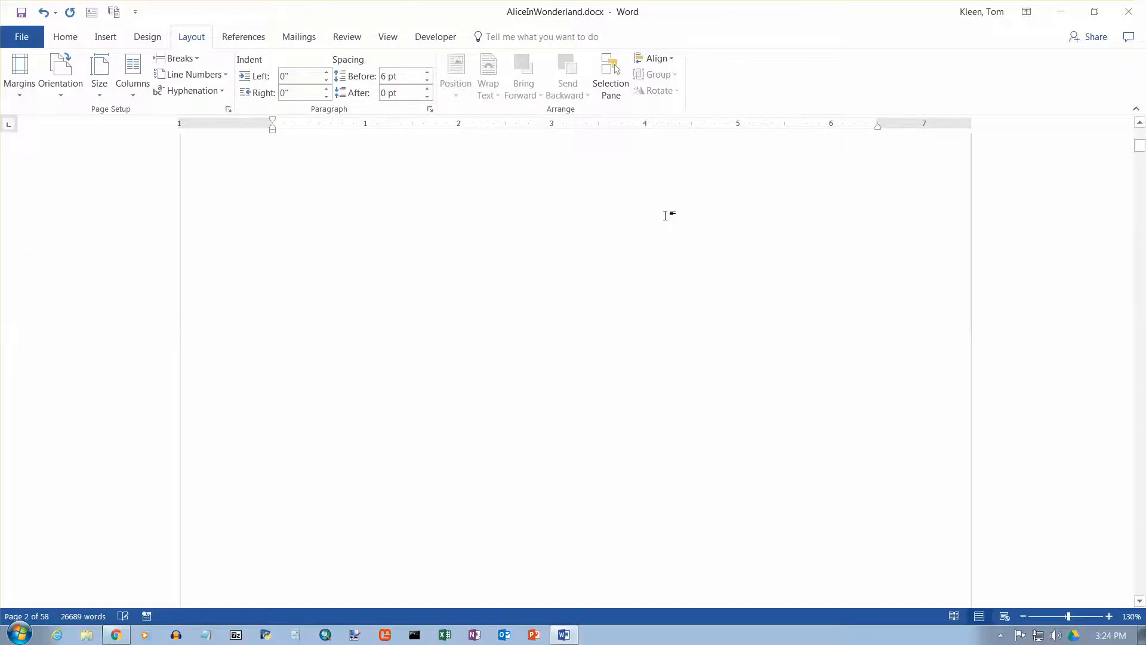
Step: Scroll past the break so the third paragraph shows directly beneath the page break marker
scroll("down", 3)
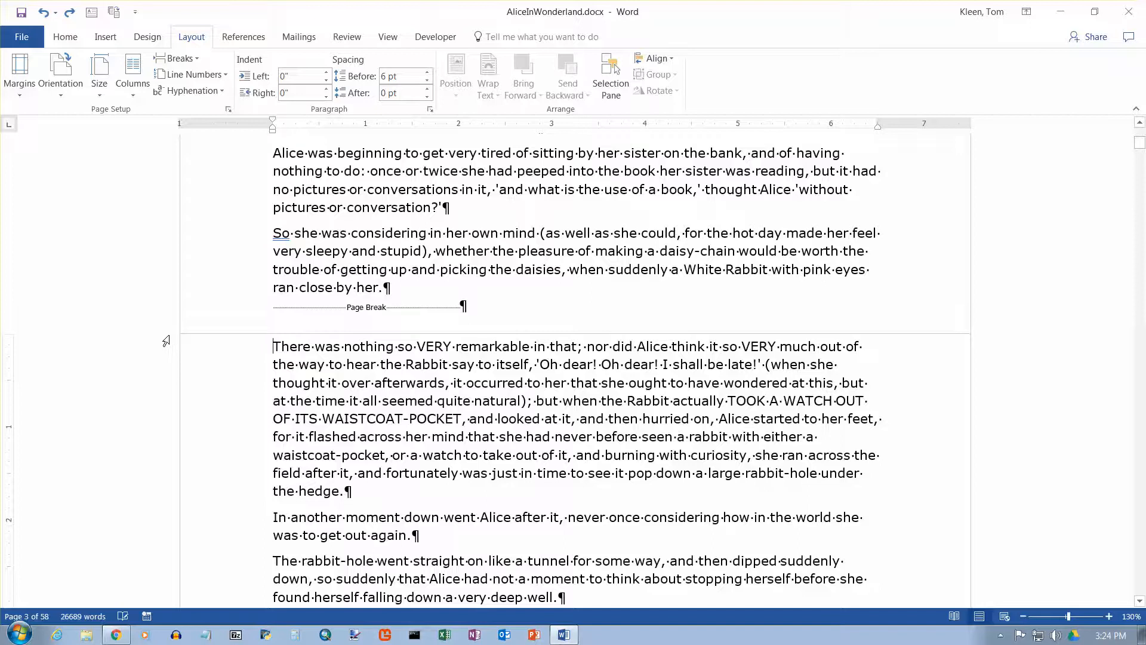
mouse_move(170, 341)
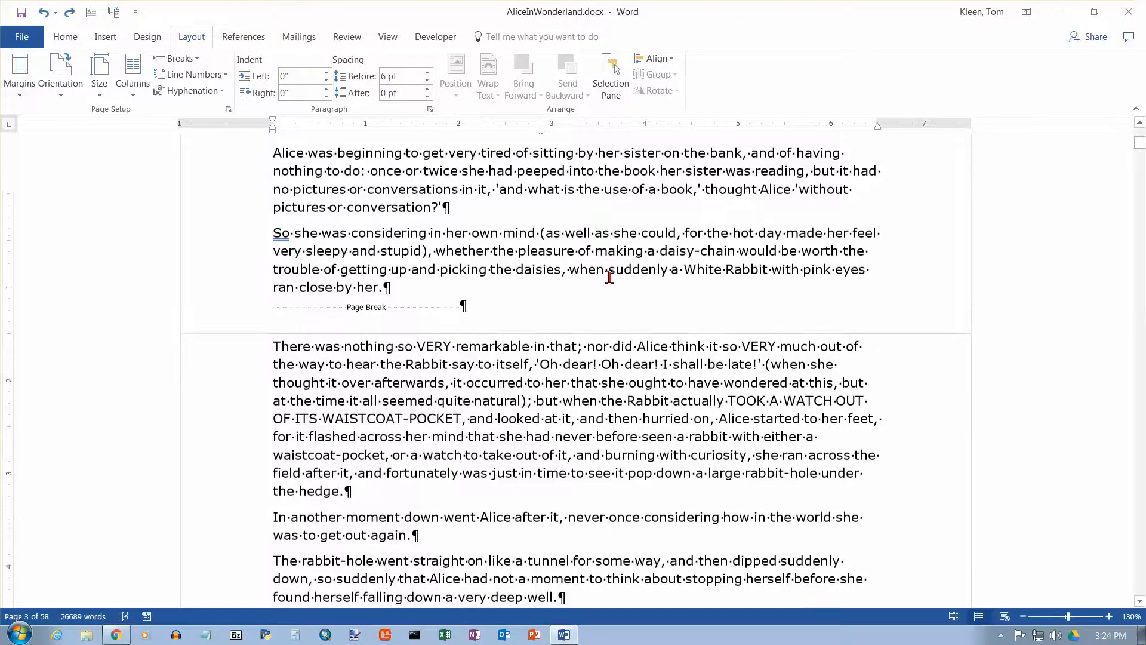
scroll("down", 3)
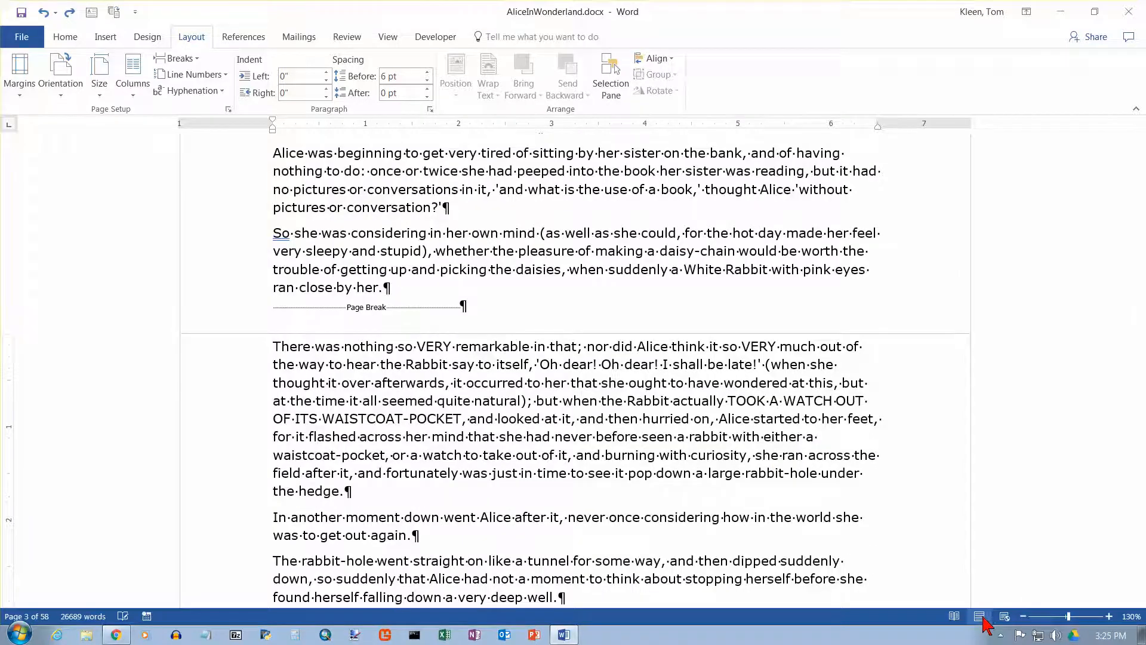
mouse_move(979, 616)
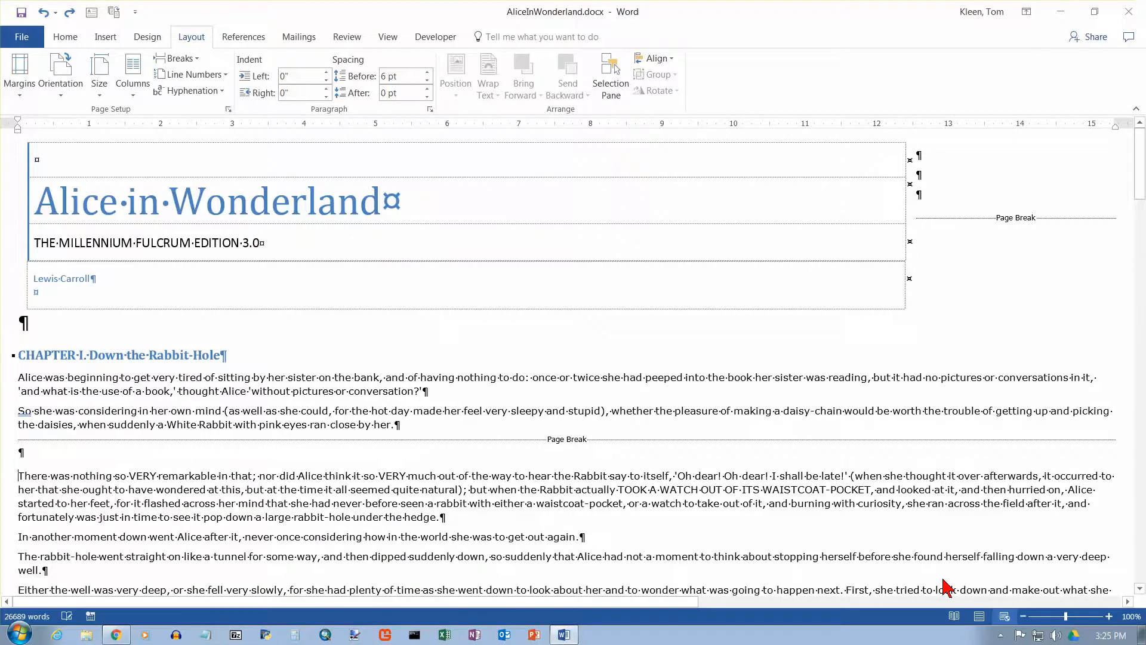
scroll("down", 3)
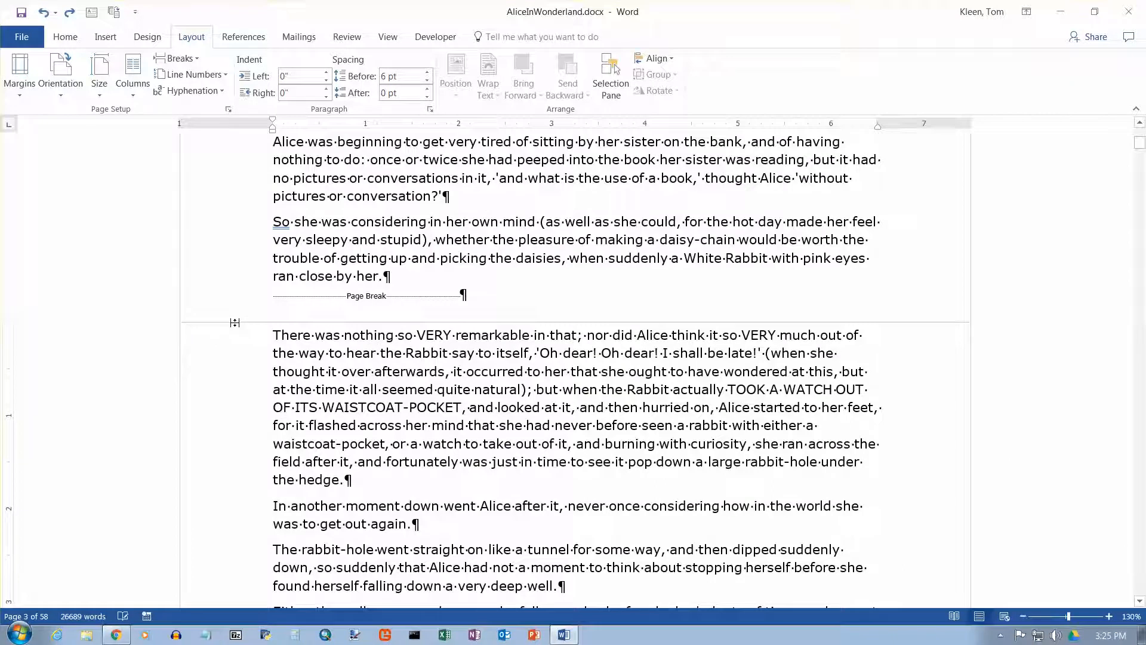
mouse_move(236, 322)
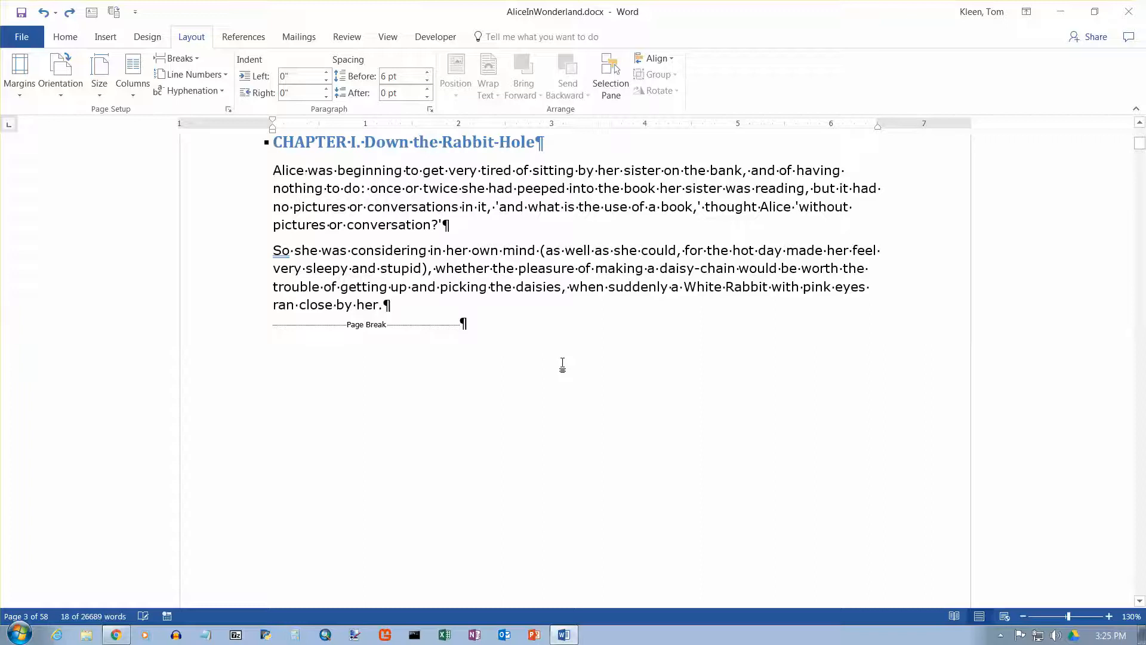
scroll("down", 3)
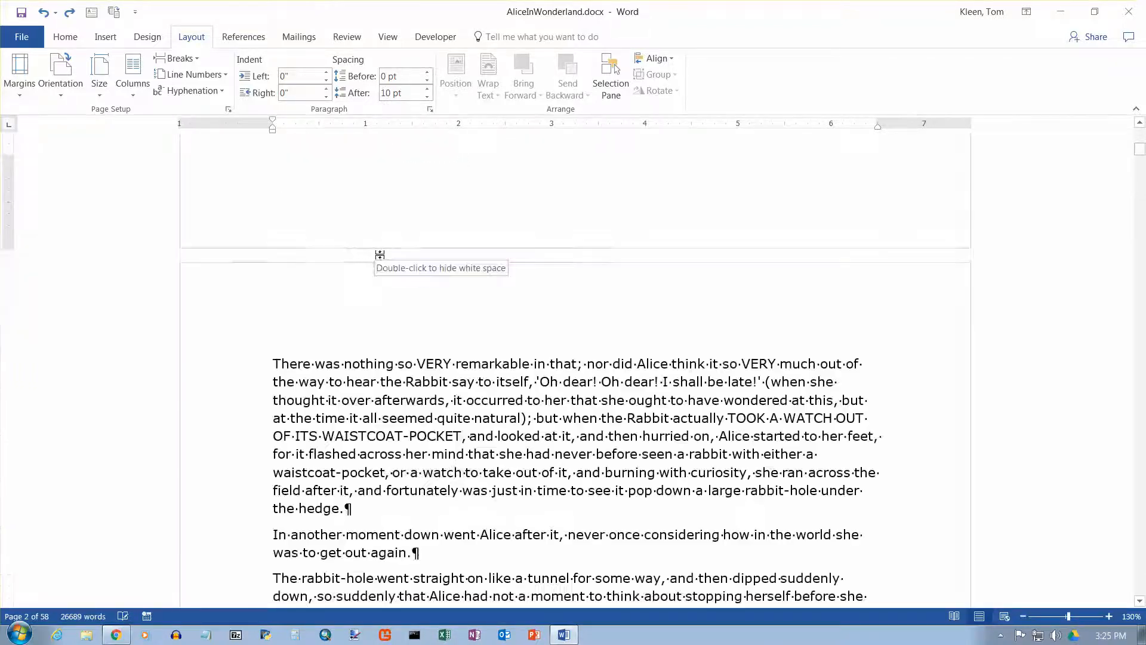
double_click(380, 254)
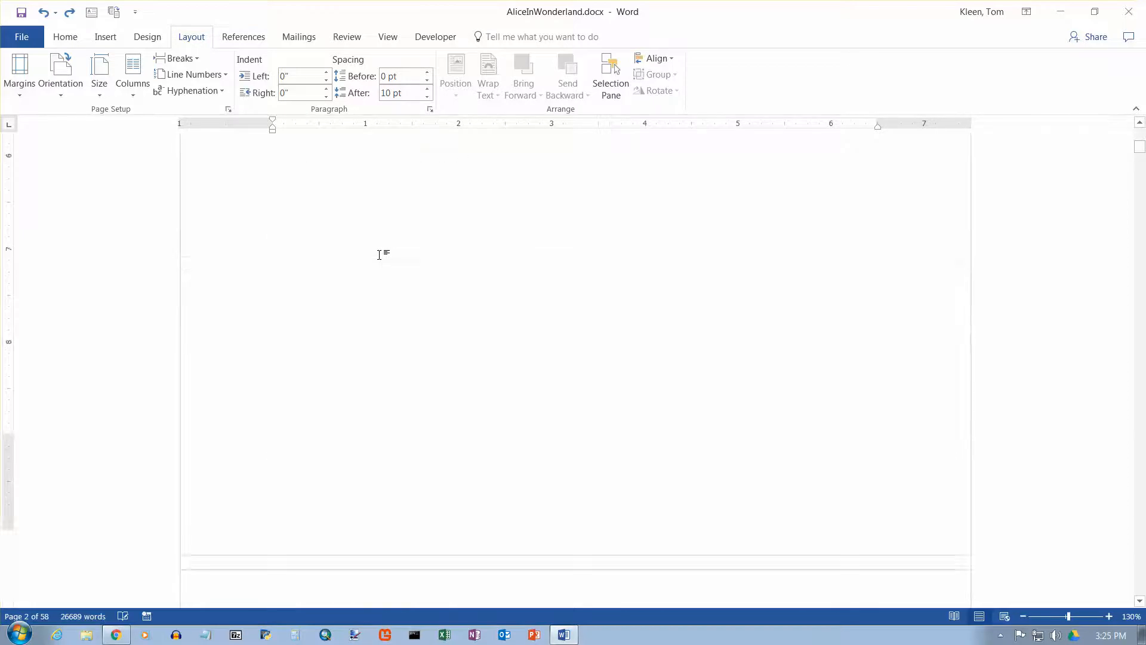
scroll("down", 3)
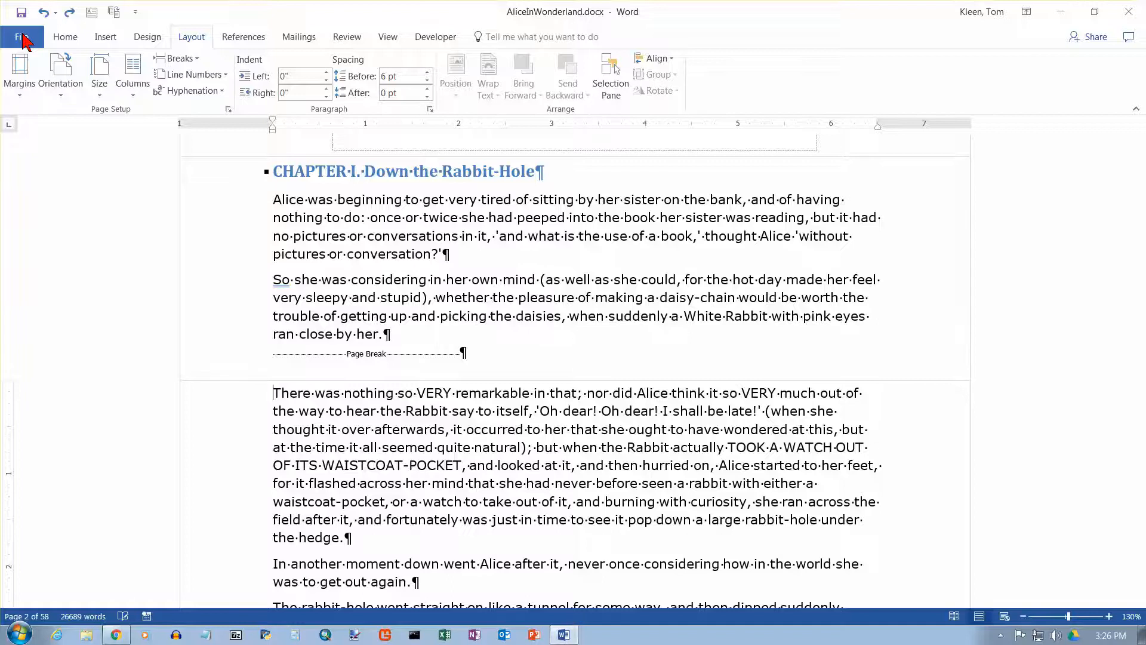
Step: Show the File > Print preview with page 2 ending after the second paragraph
left_click(18, 37)
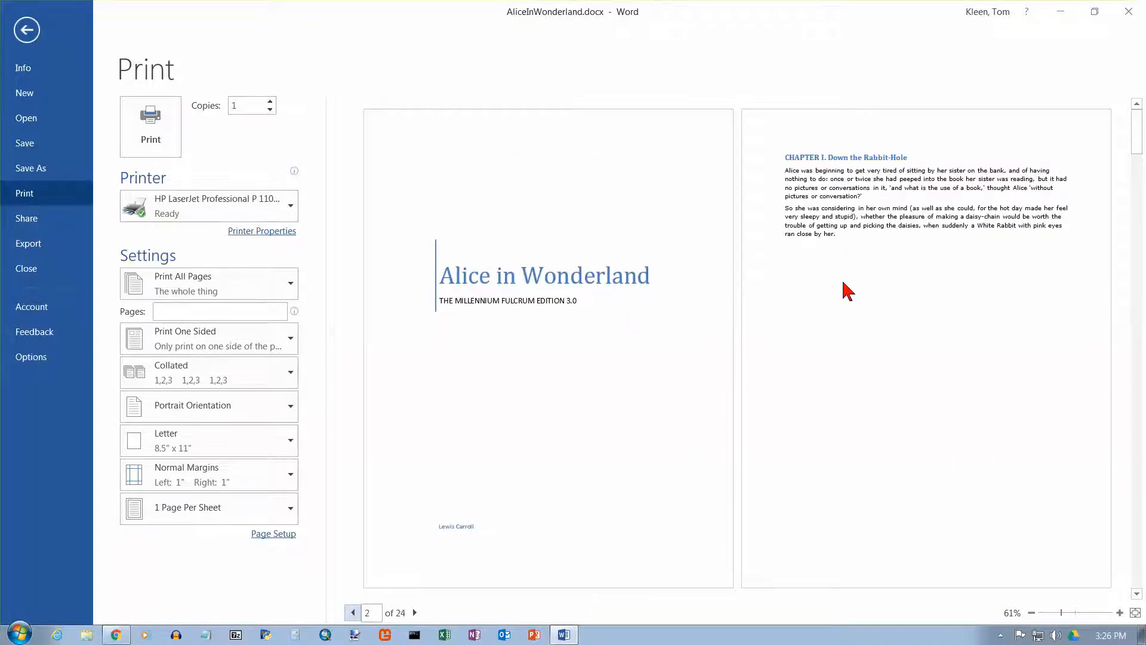
mouse_move(903, 343)
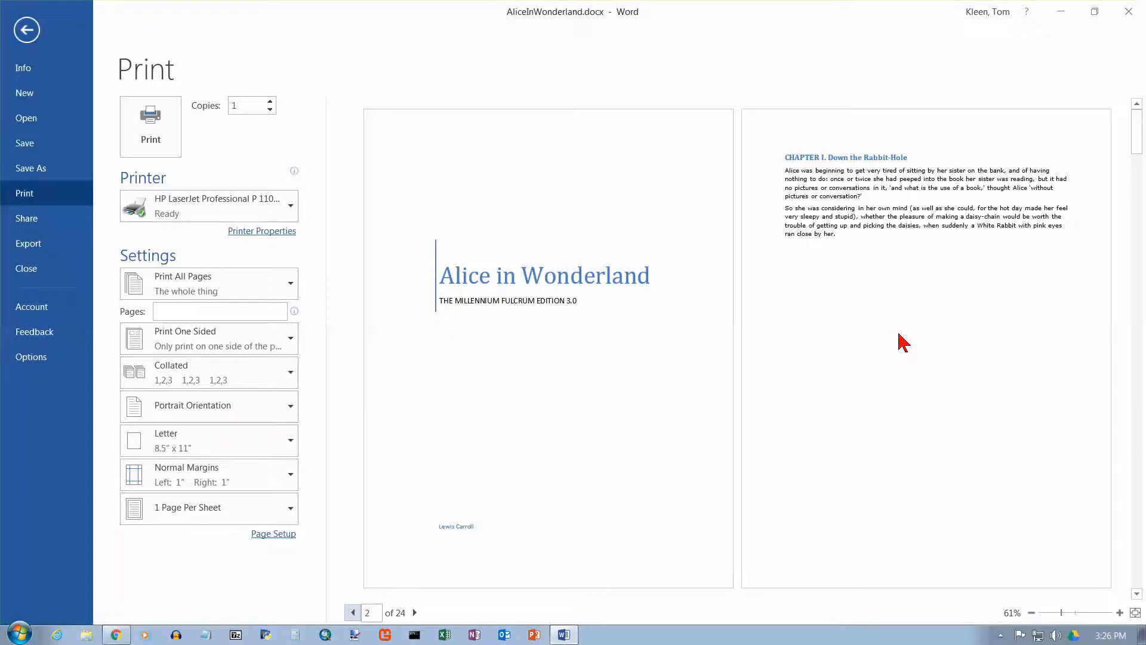
Step: Return from the print preview to editing the Chapter I text below the break
left_click(26, 29)
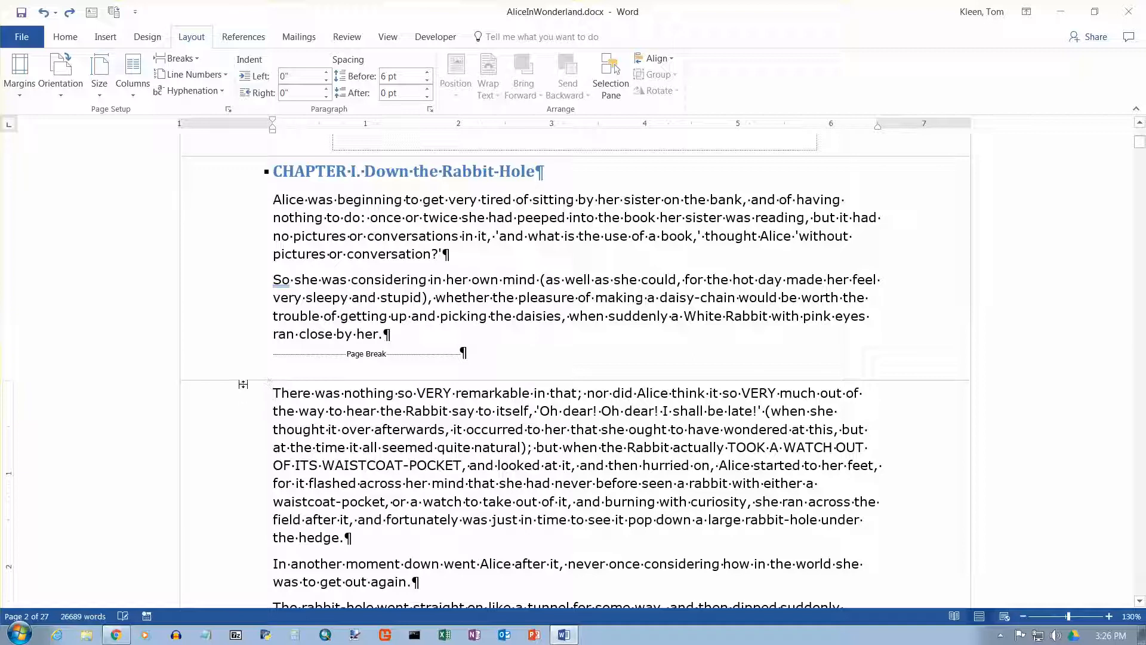
mouse_move(244, 383)
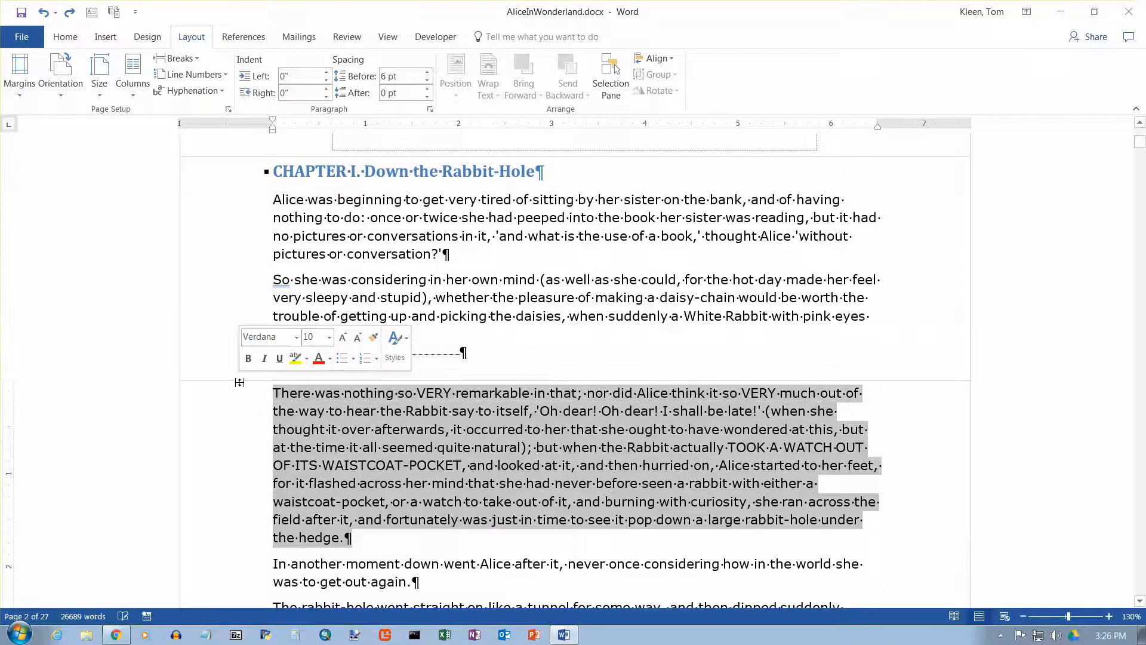
scroll("down", 3)
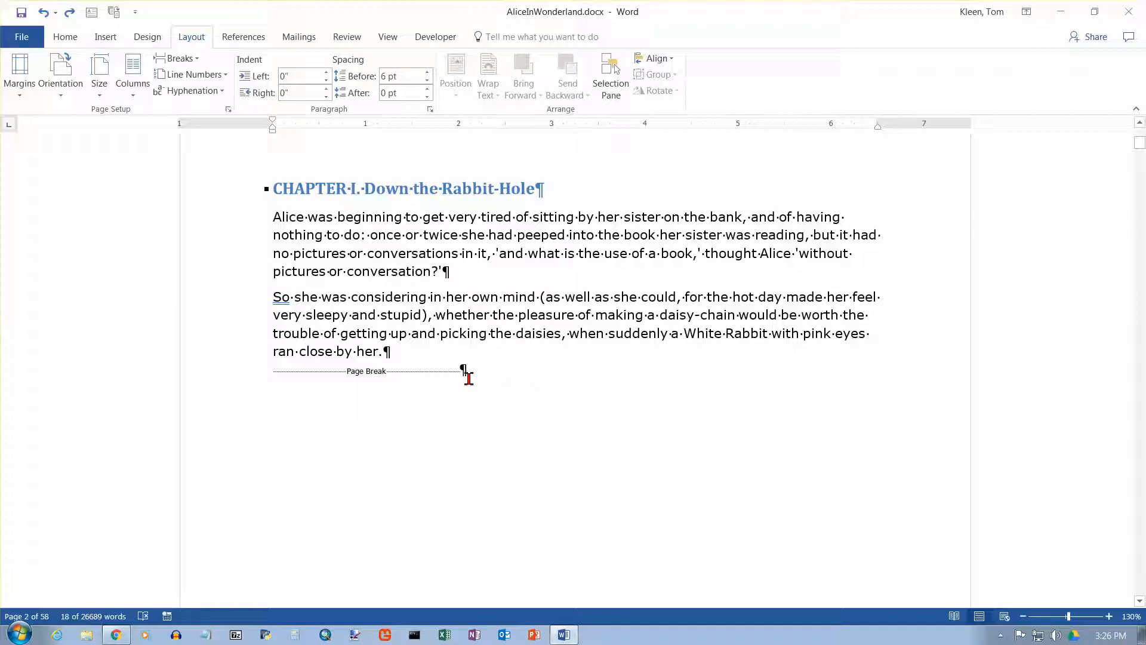
mouse_move(581, 401)
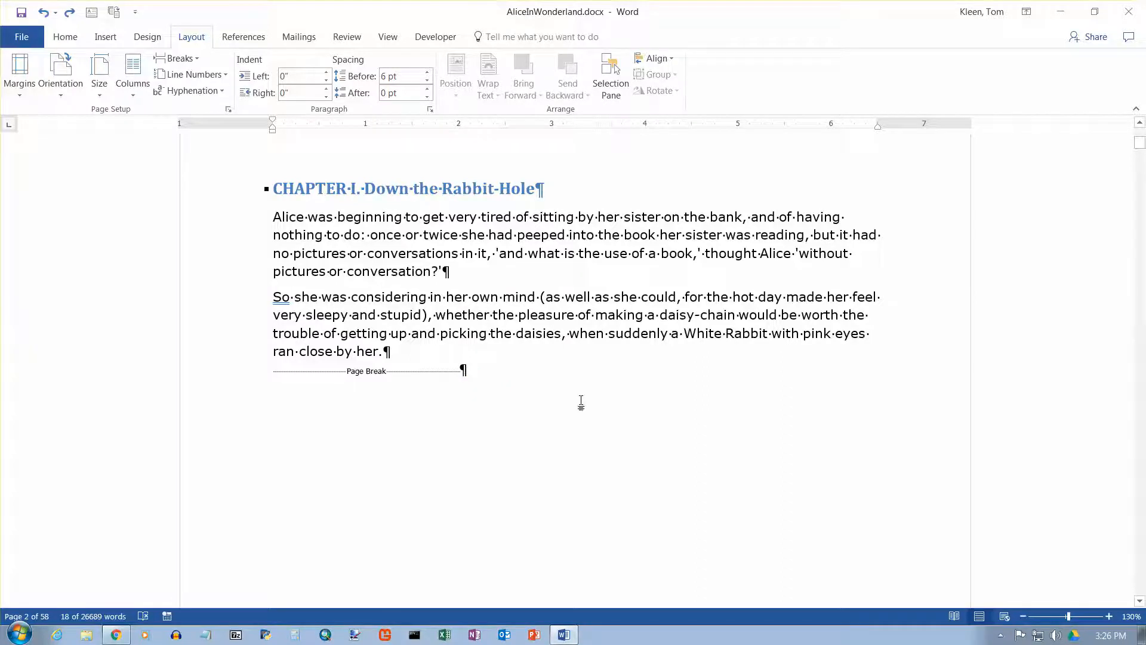